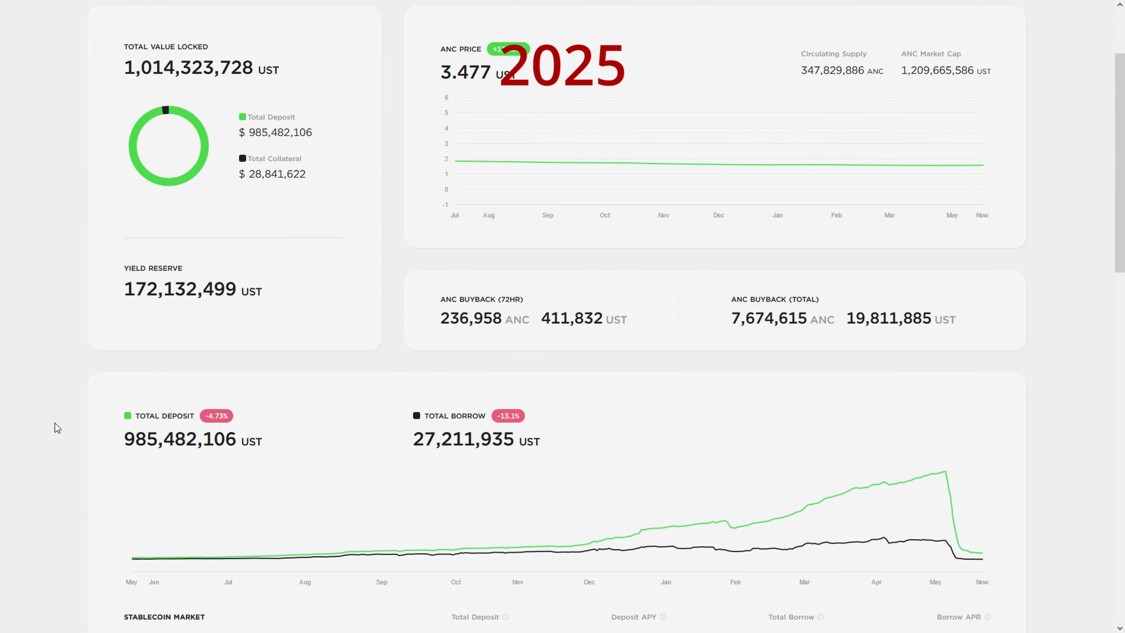
Step: Show the ANC/USDT technical analysis with Oscillators, Summary and Moving Averages gauges
scroll("down", 3)
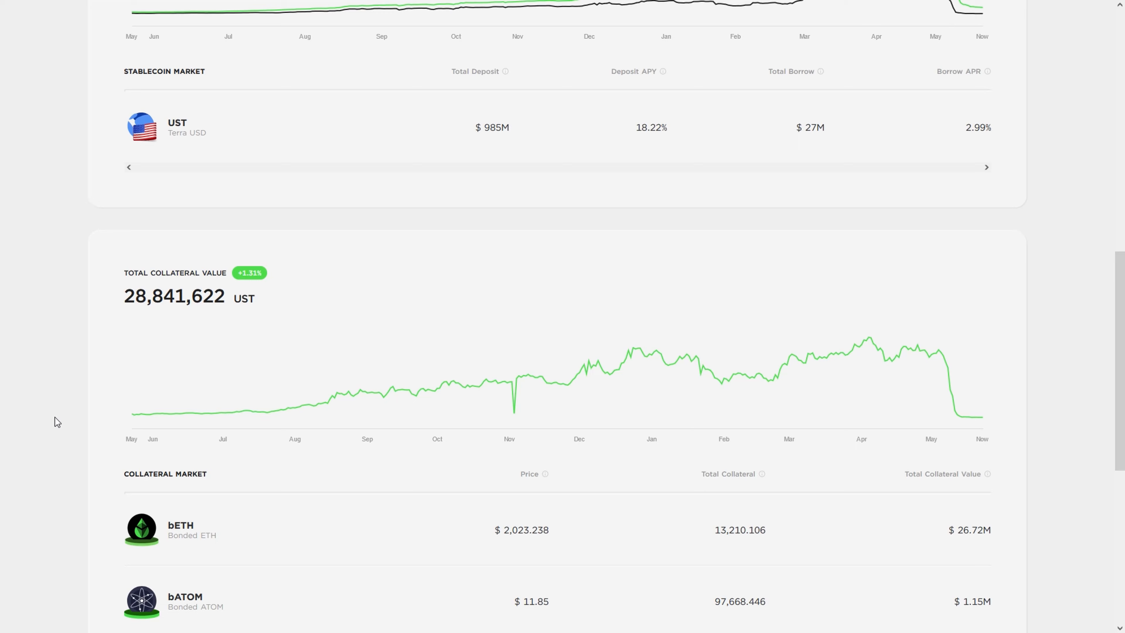
scroll("down", 3)
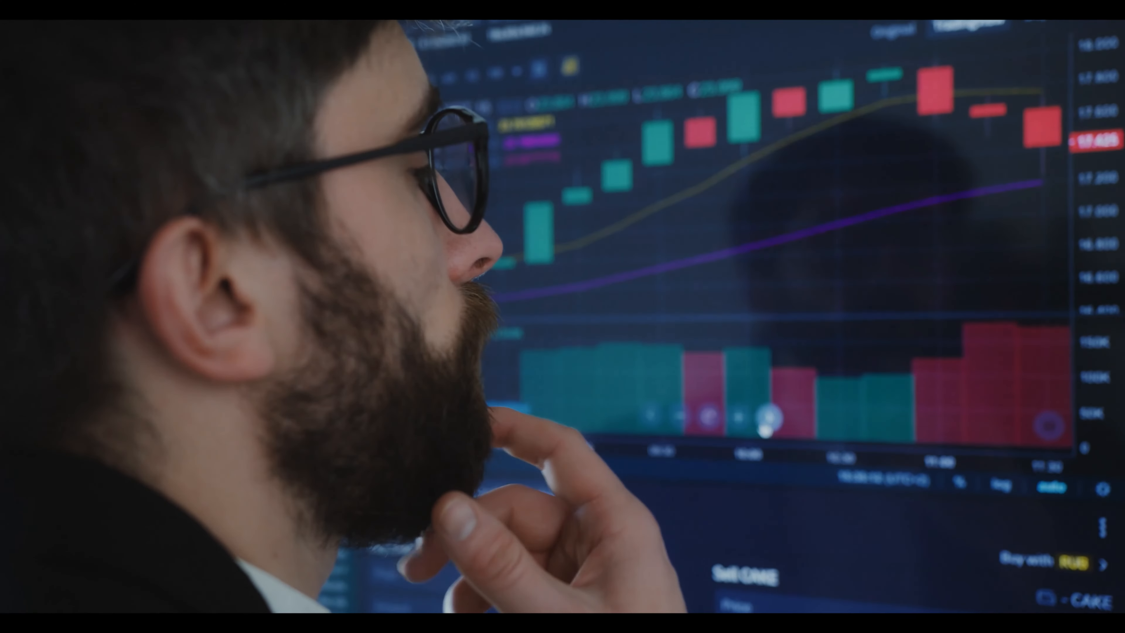
left_click(355, 96)
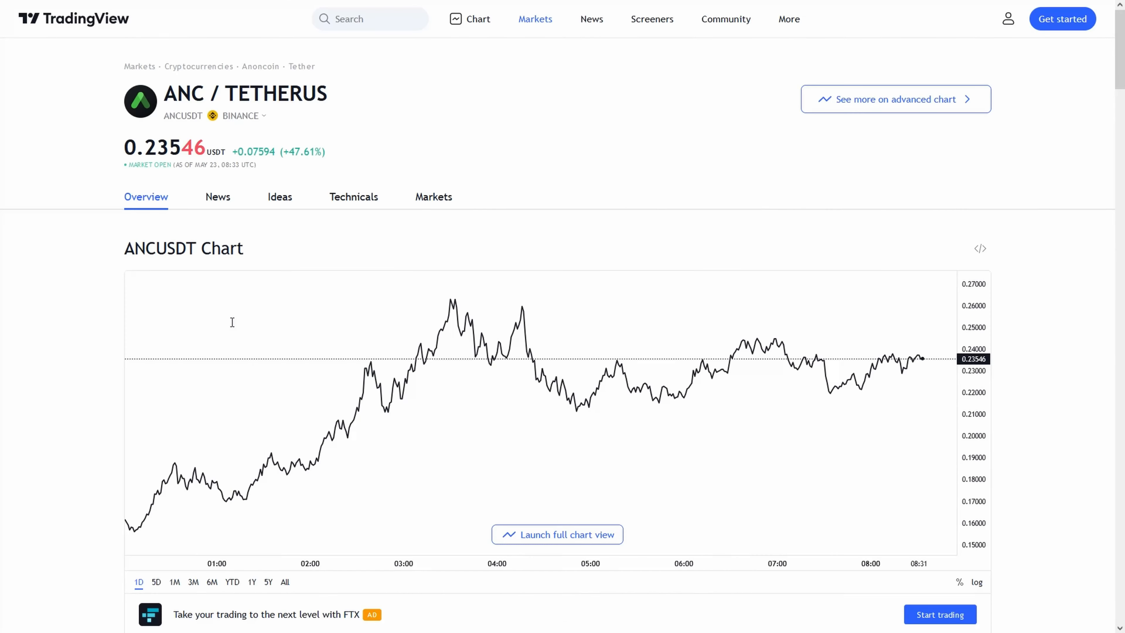
left_click(353, 197)
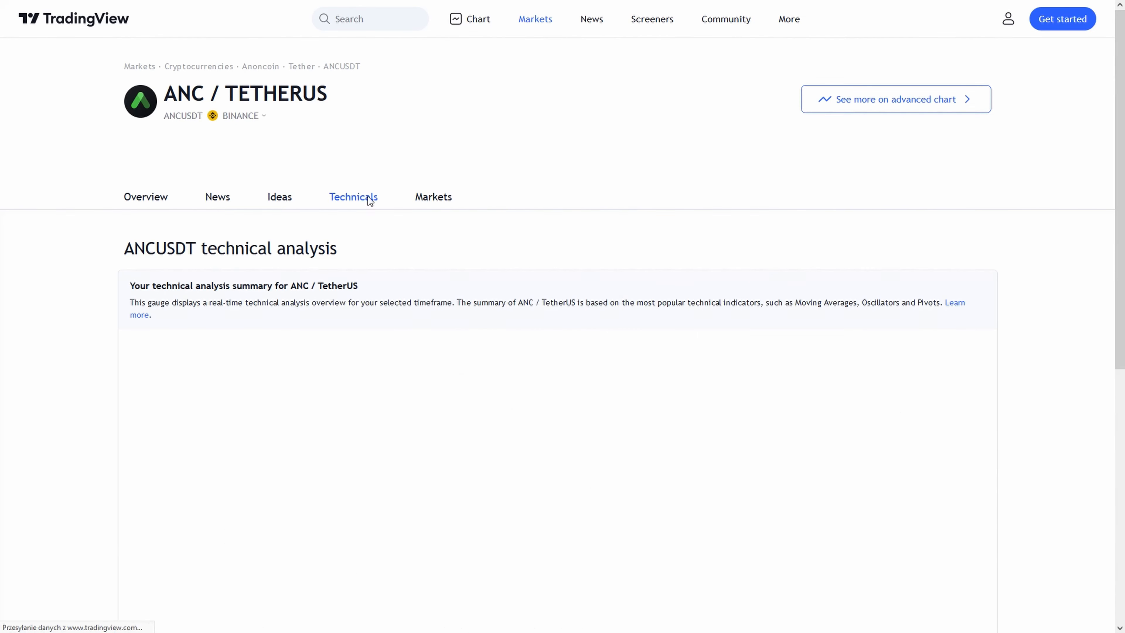
scroll("down", 3)
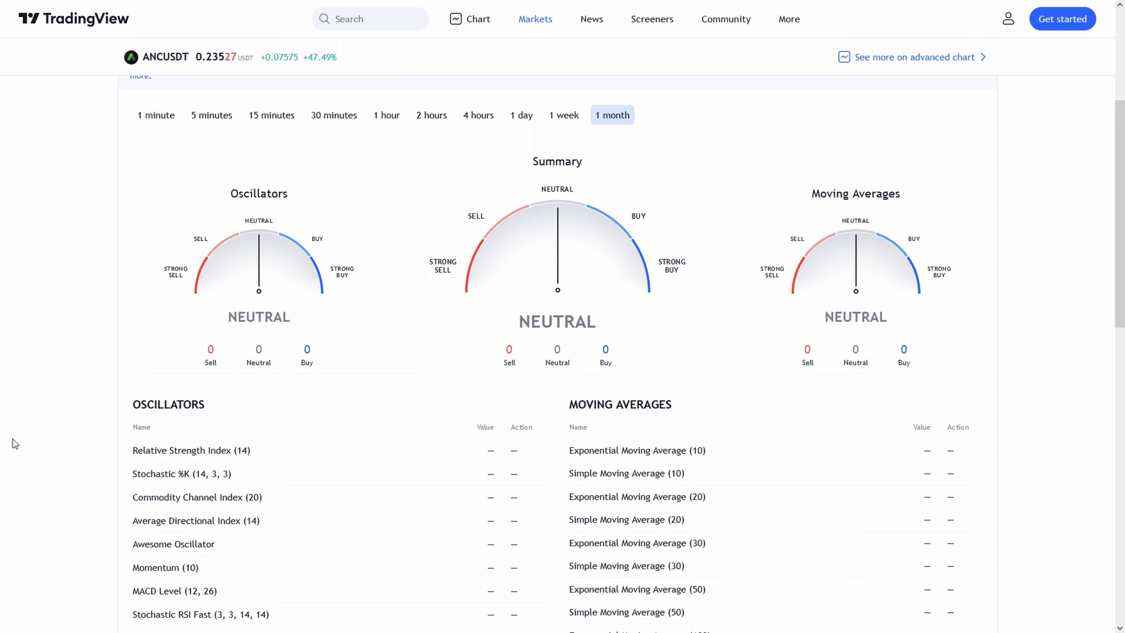